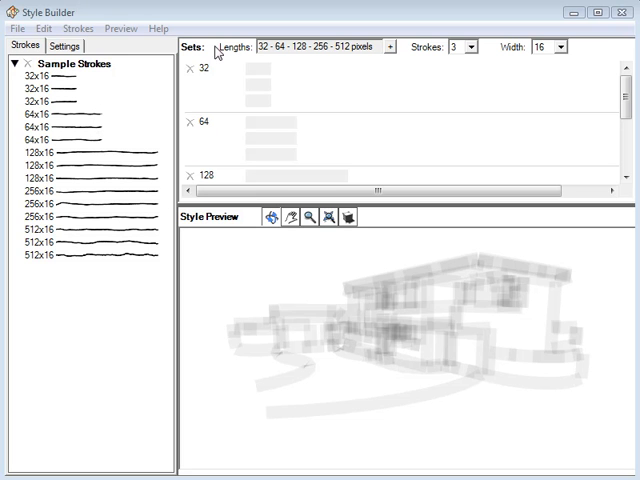
mouse_move(264, 76)
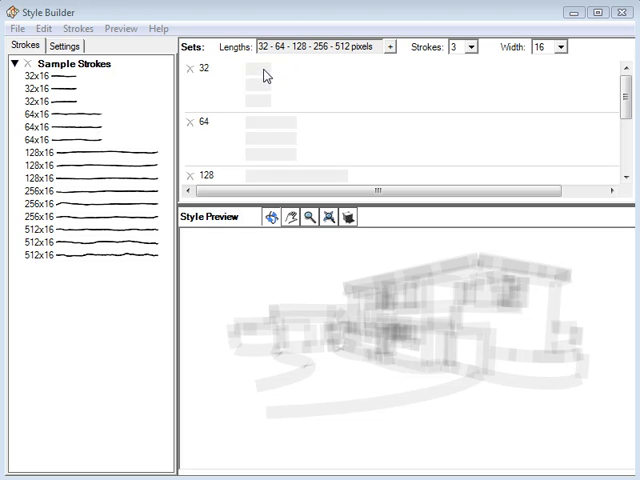
mouse_move(266, 100)
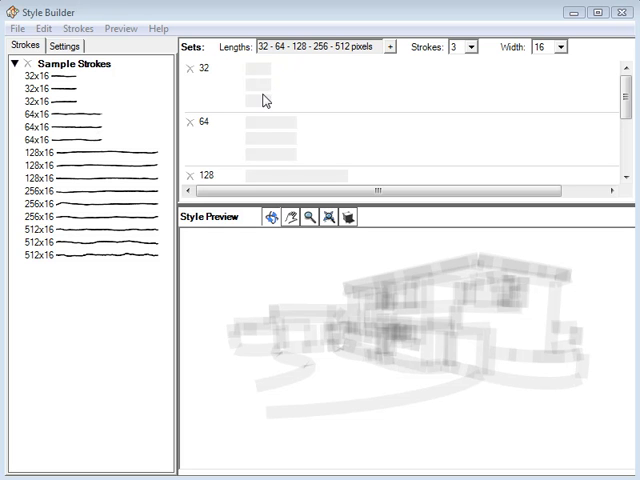
mouse_move(258, 78)
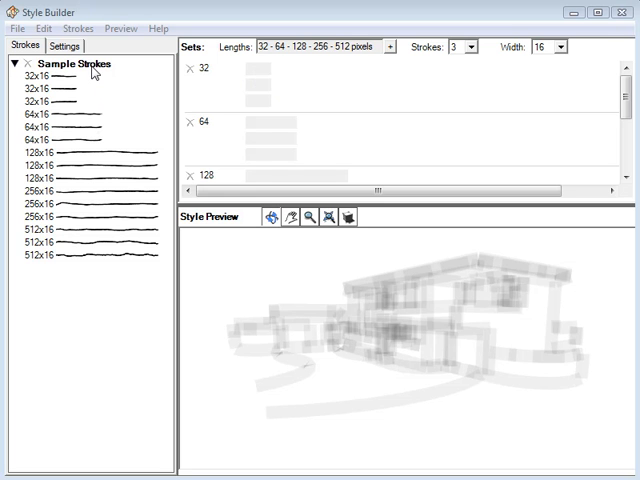
click(484, 46)
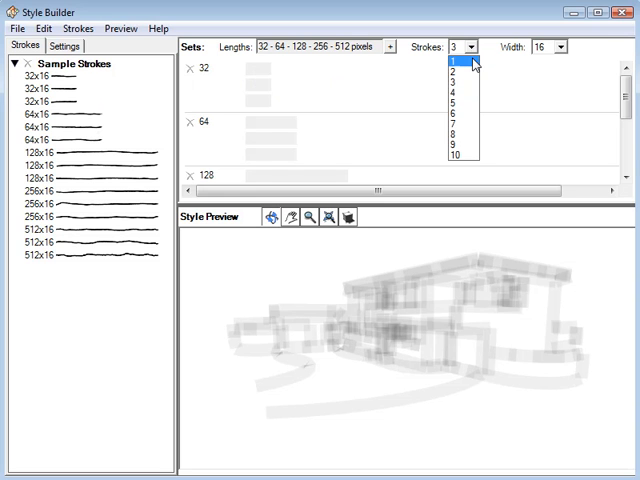
click(450, 64)
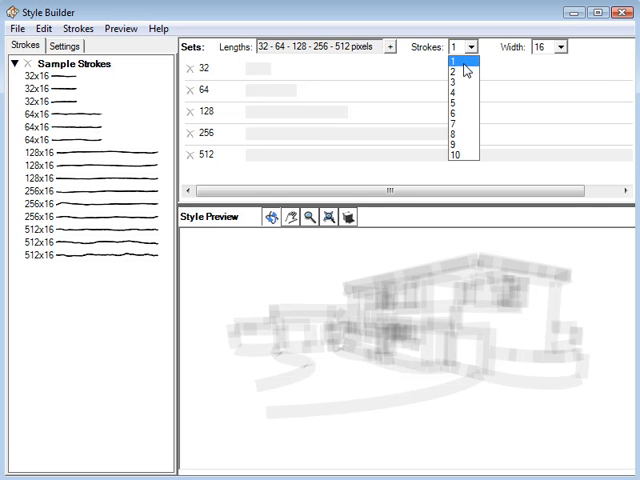
click(456, 68)
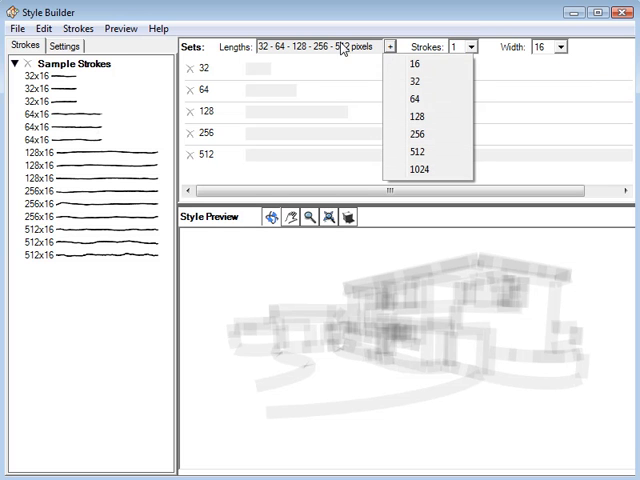
mouse_move(428, 168)
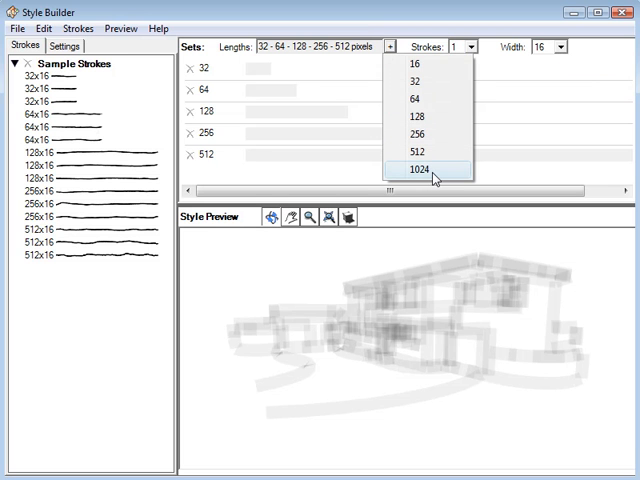
mouse_move(362, 70)
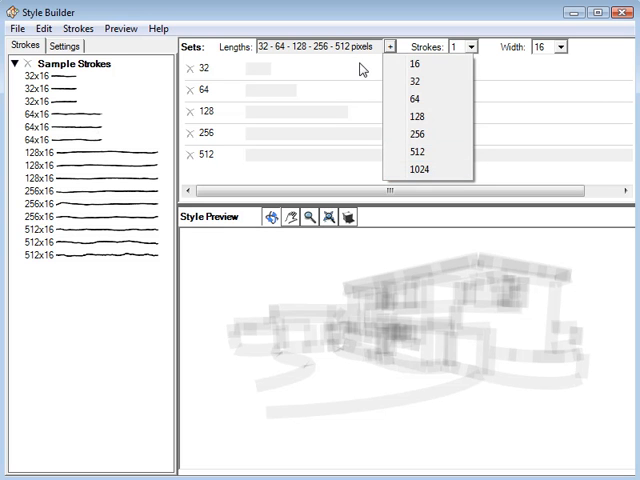
click(236, 144)
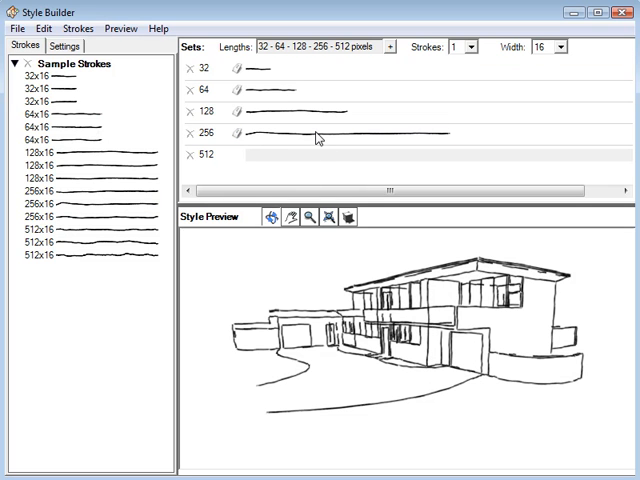
Add a long sample stroke to the 512 length set.
click(60, 256)
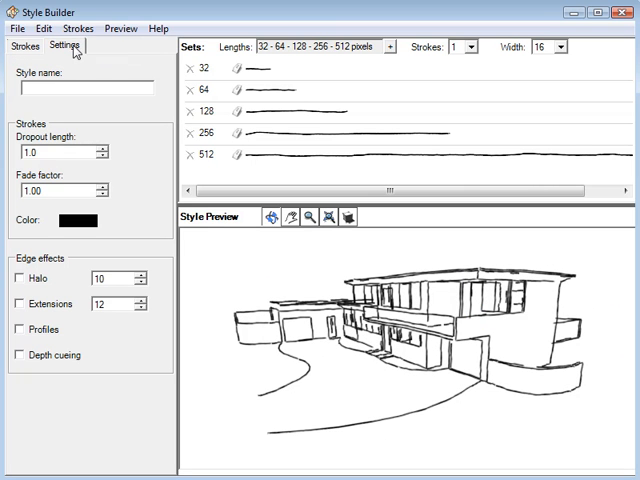
mouse_move(66, 144)
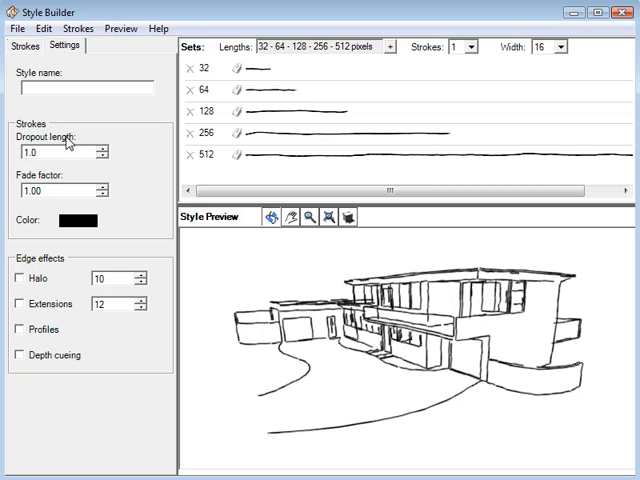
mouse_move(44, 192)
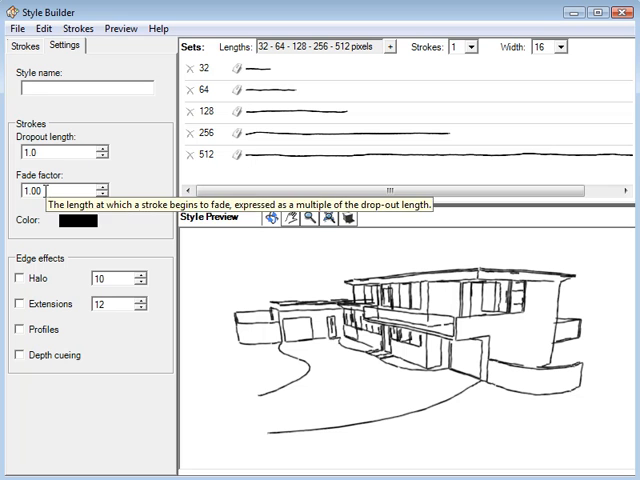
mouse_move(108, 264)
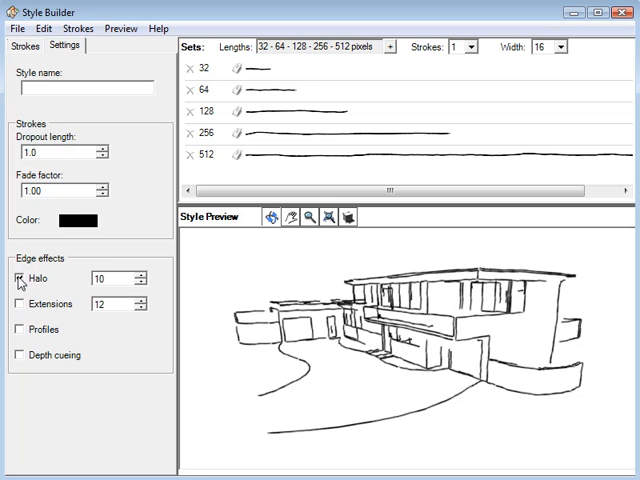
Enable Depth cueing in the Edge effects settings for the house preview.
click(20, 304)
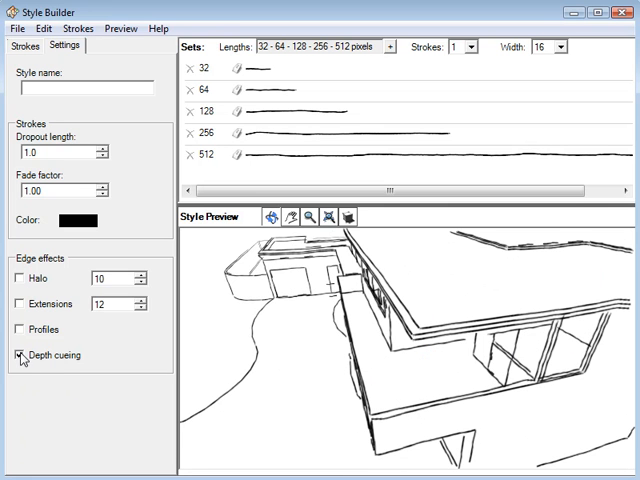
click(18, 356)
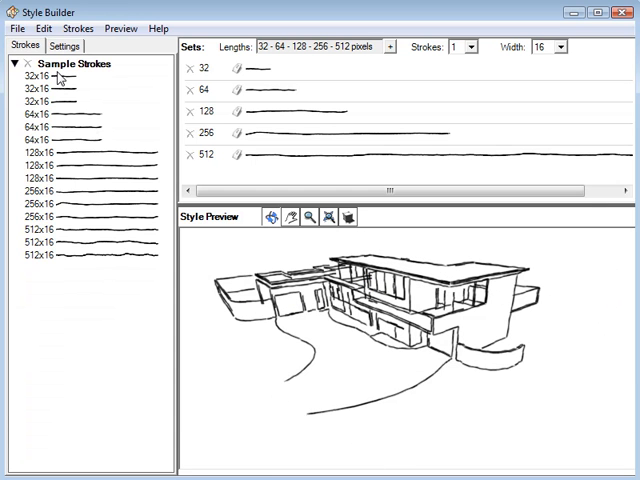
mouse_move(268, 118)
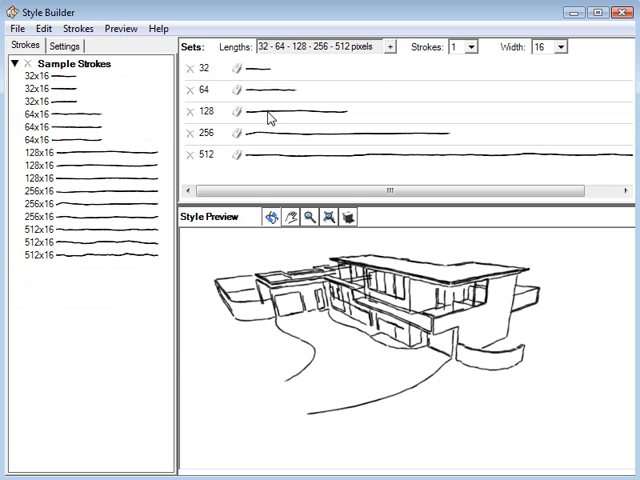